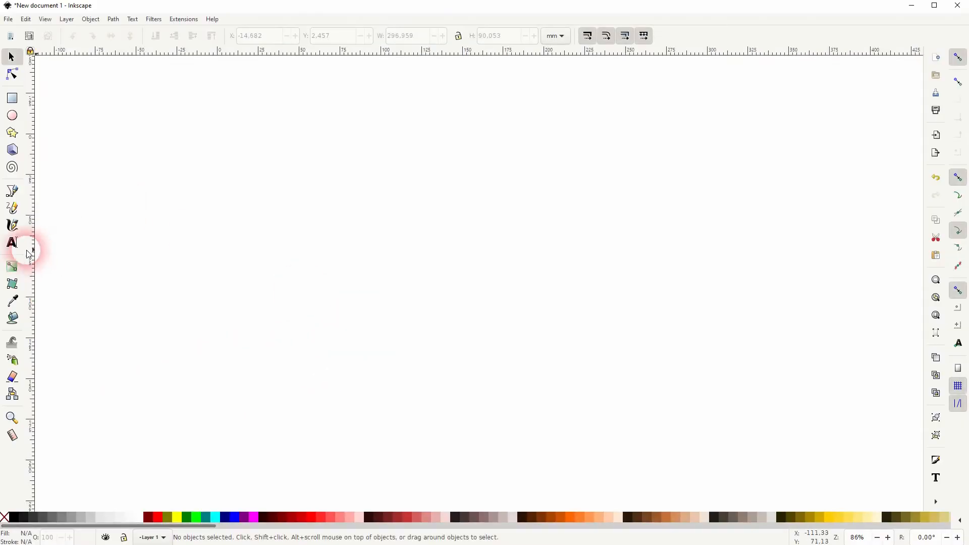
Step: Add a large bold text object reading TEXT in the centre of the page
click(12, 243)
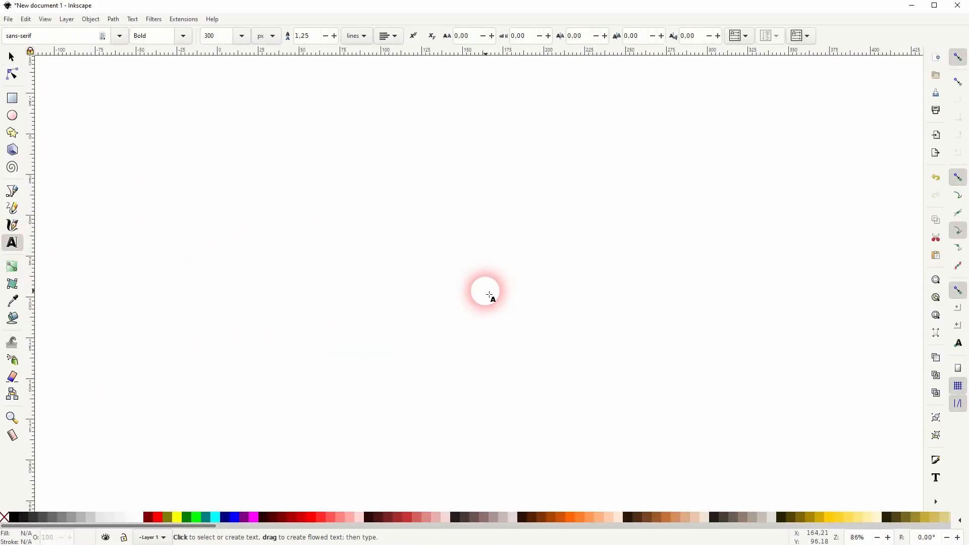
text(TEXT)
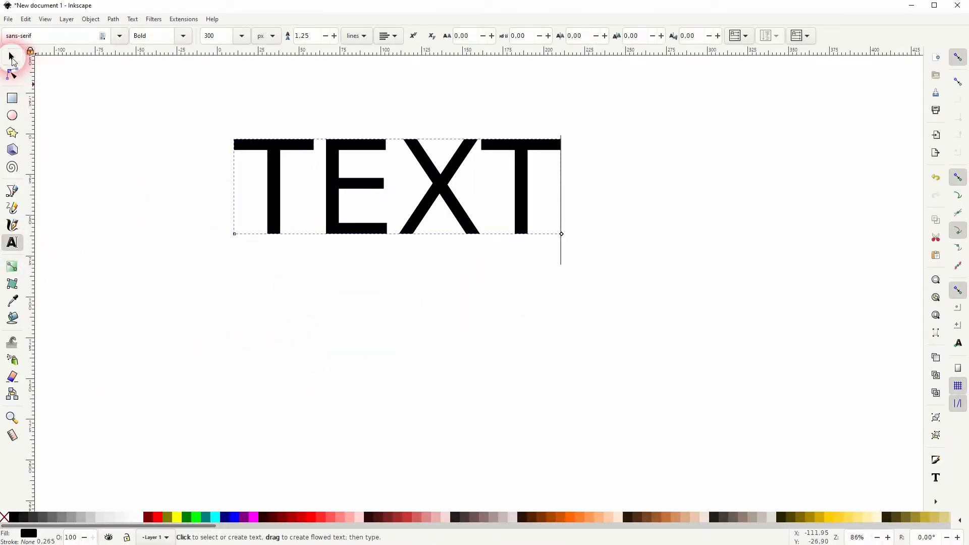
click(10, 57)
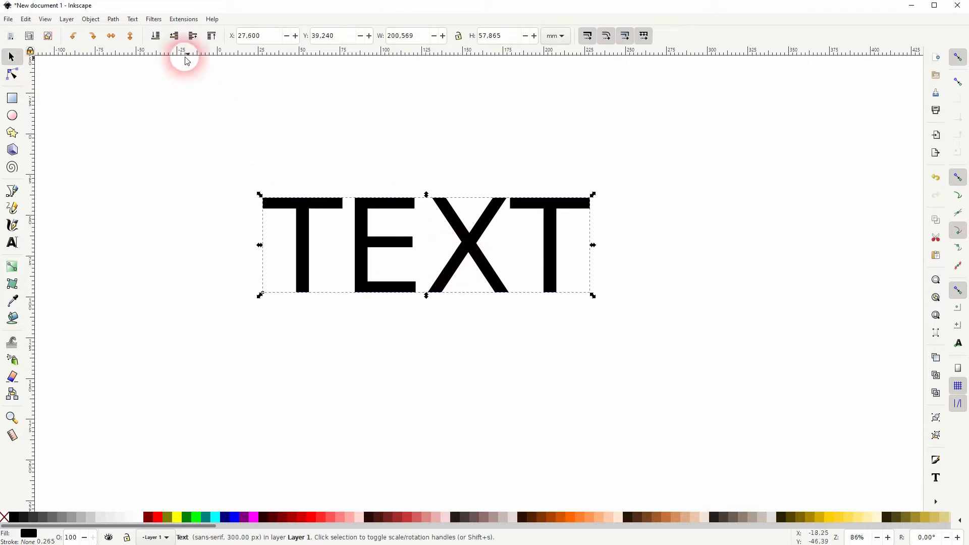
Step: Apply Filters > Bumps > Jelly Bump to TEXT, nudge it down-right, and bring up Preferences
click(154, 18)
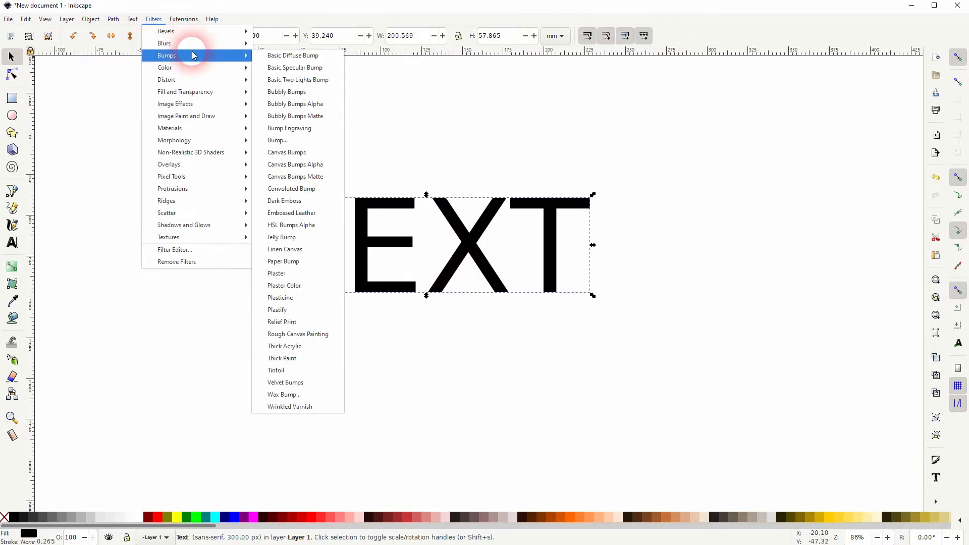
mouse_move(295, 242)
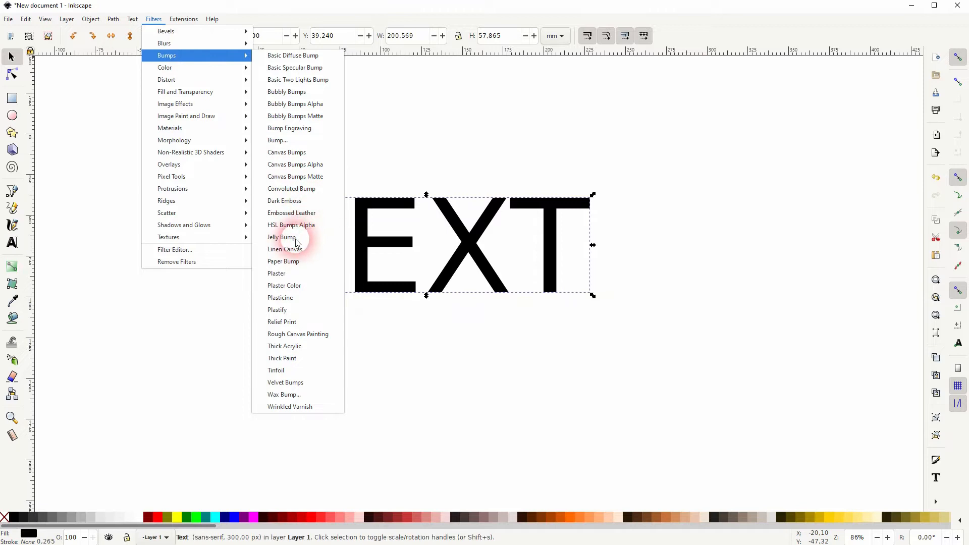
click(282, 237)
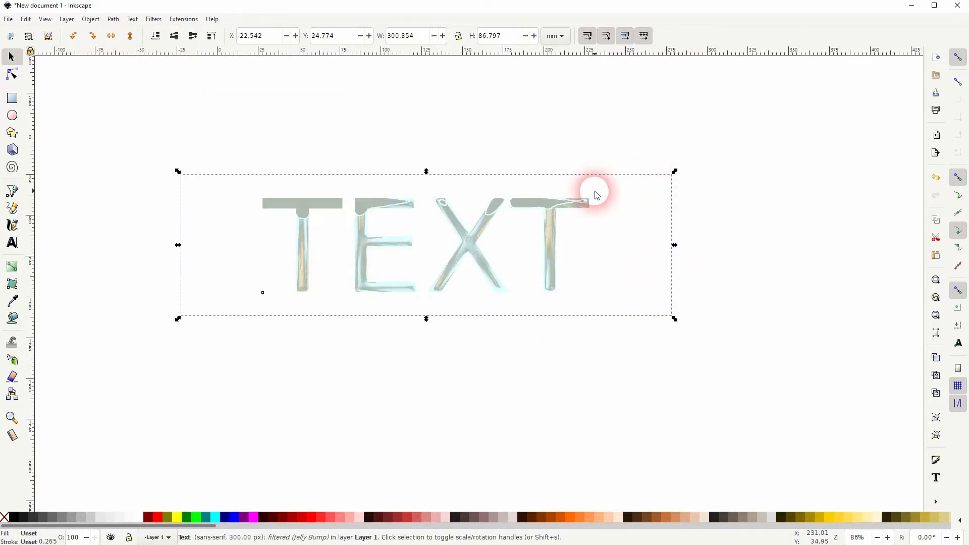
drag(596, 194, 679, 218)
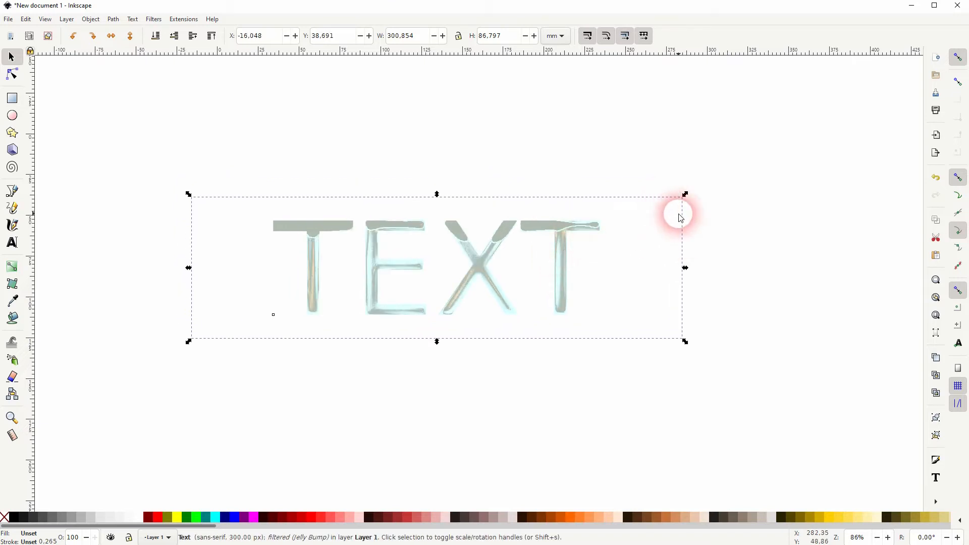
click(25, 18)
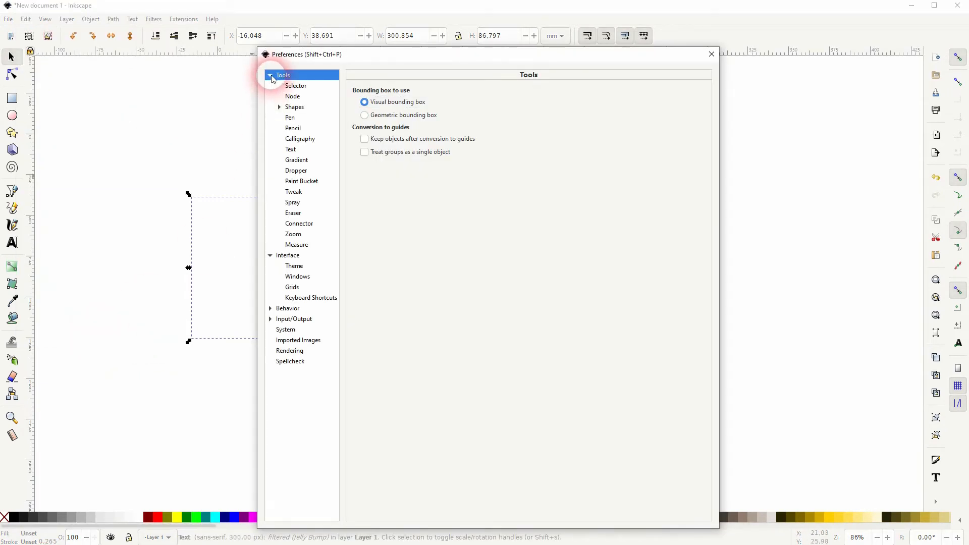
Step: Under Preferences > Tools choose Geometric bounding box, then dismiss the Preferences window
click(271, 75)
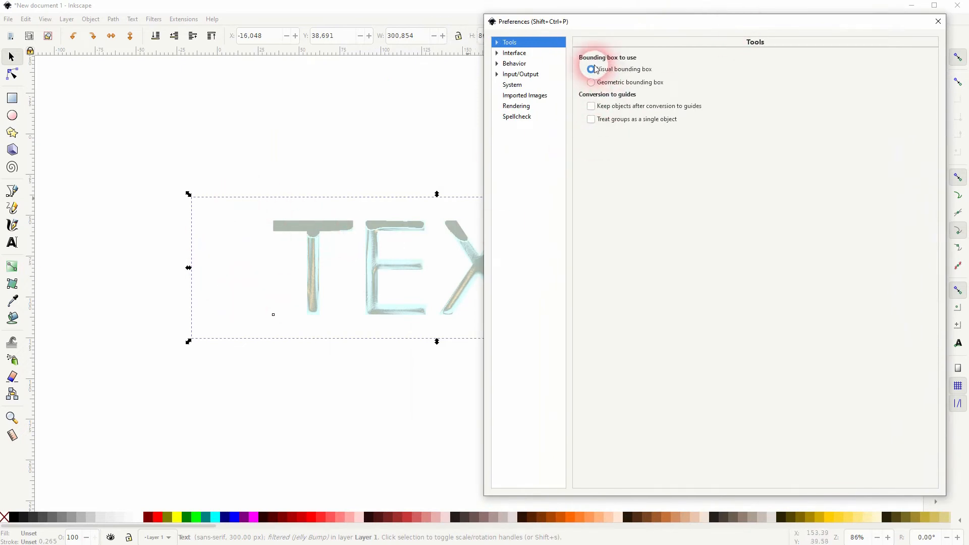
click(590, 81)
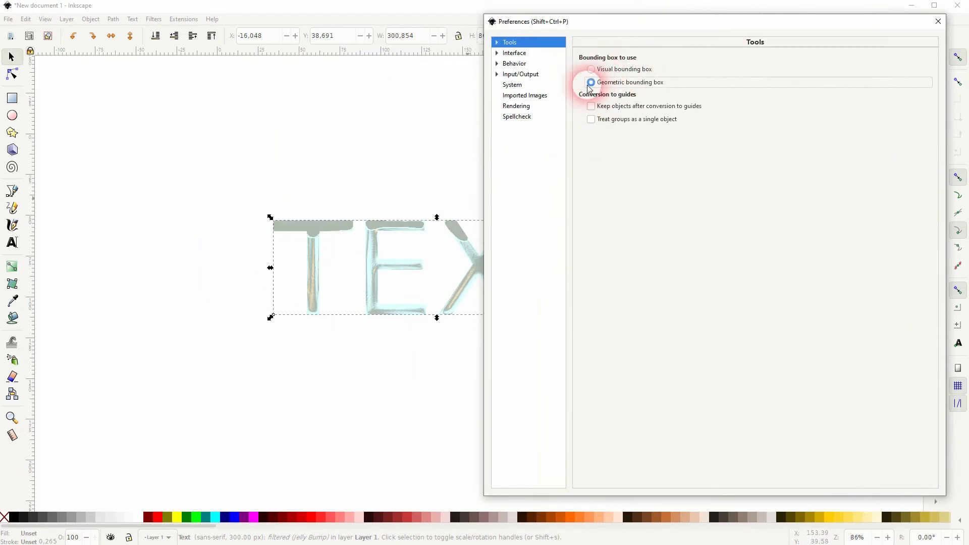
click(590, 82)
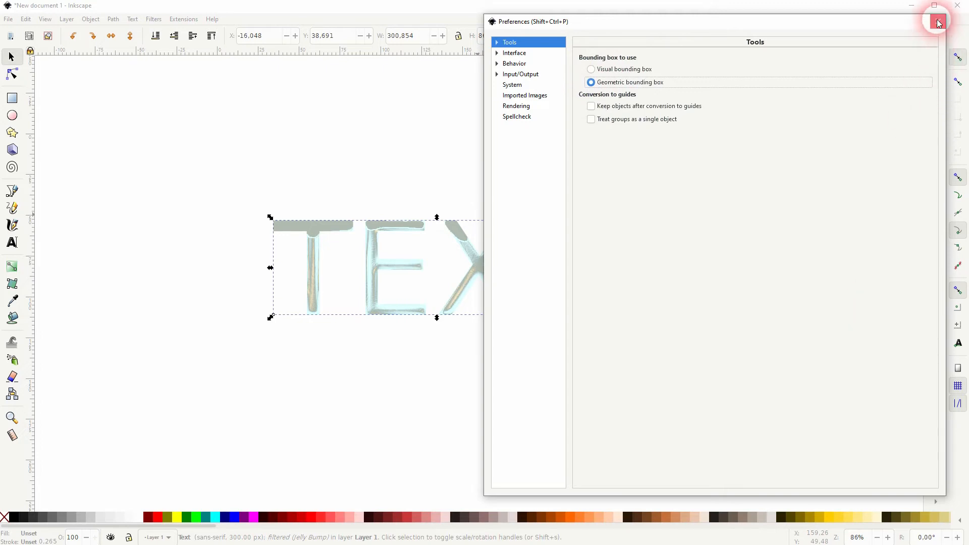
click(937, 22)
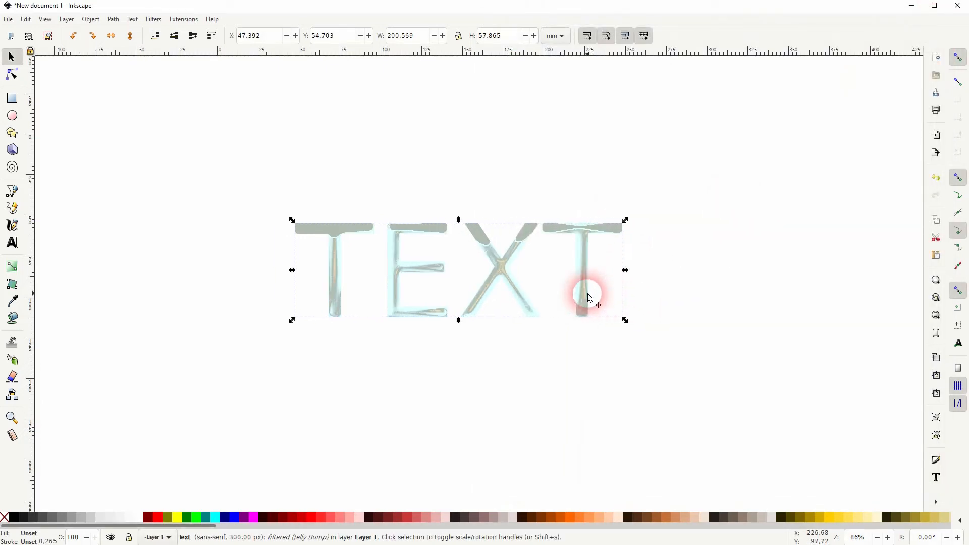
Step: Move the jelly TEXT higher and start a second text object beneath it
drag(587, 297, 635, 278)
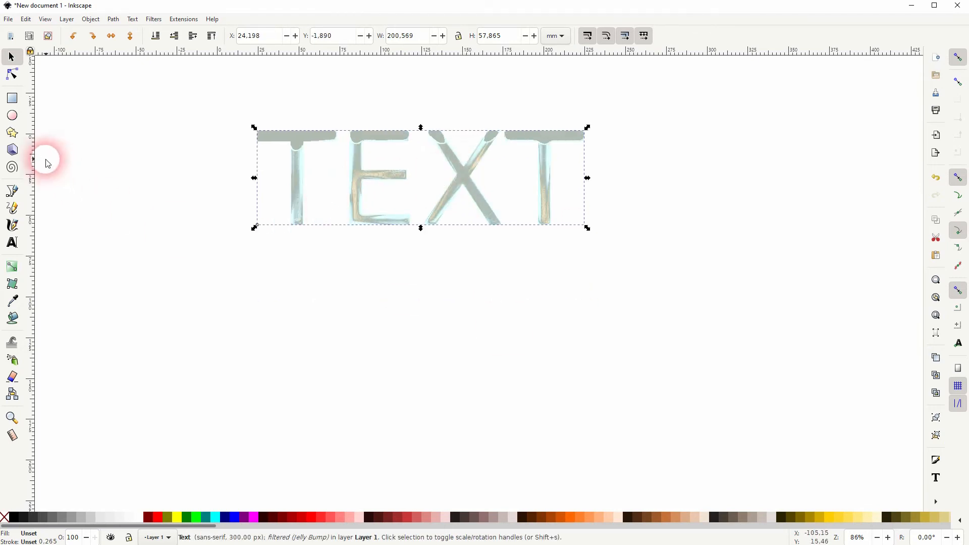
click(12, 243)
text(TEXT)
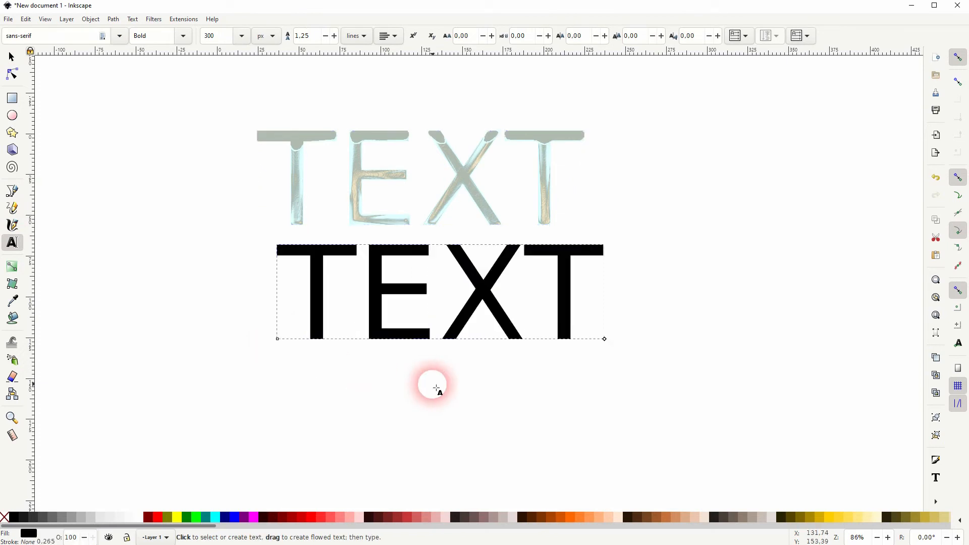
Step: Make the second text read TEXT 2, give it Jelly Bump, and shift it down-left below TEXT
text(2)
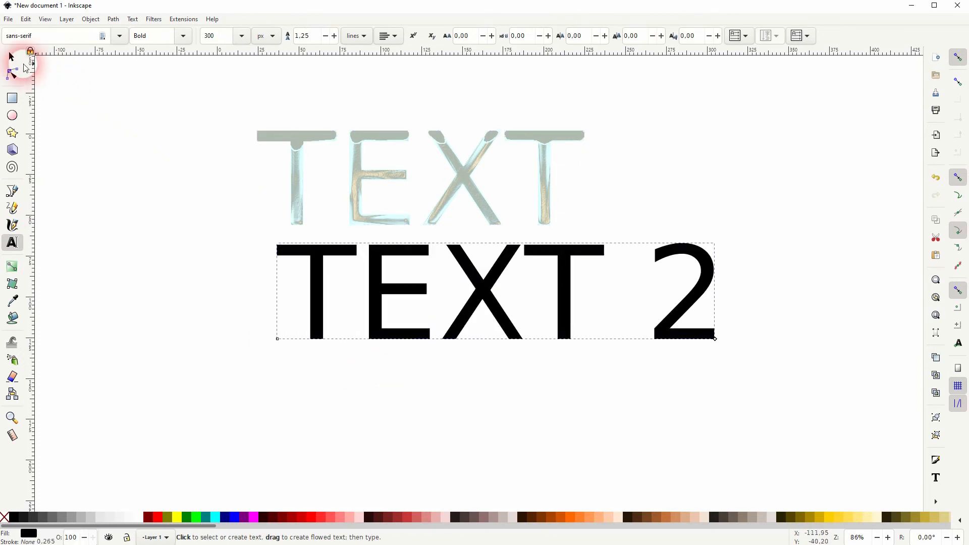
click(154, 18)
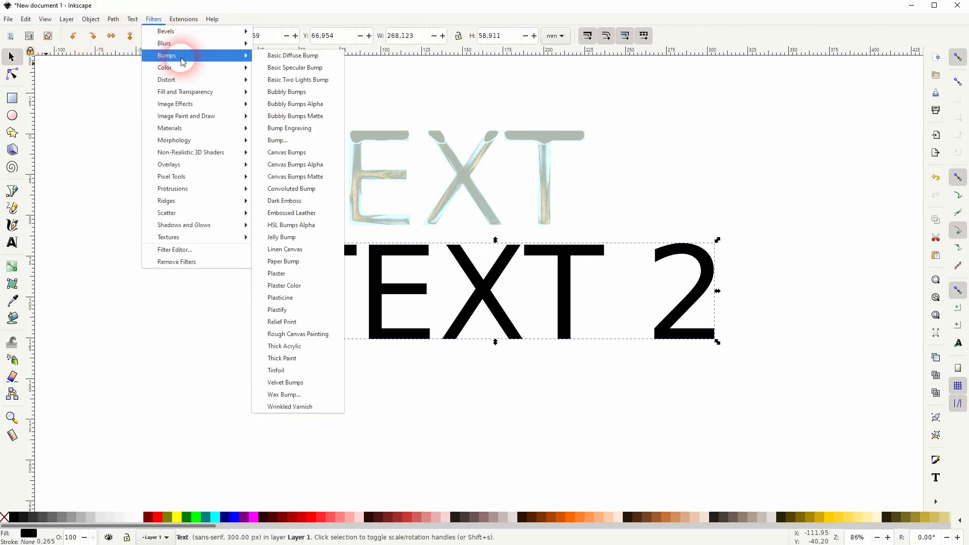
click(281, 236)
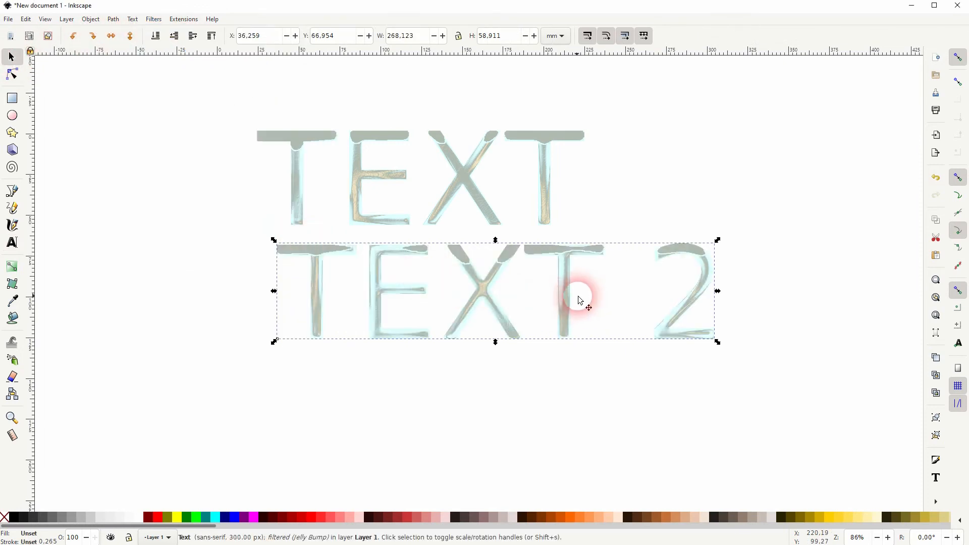
drag(579, 294, 646, 309)
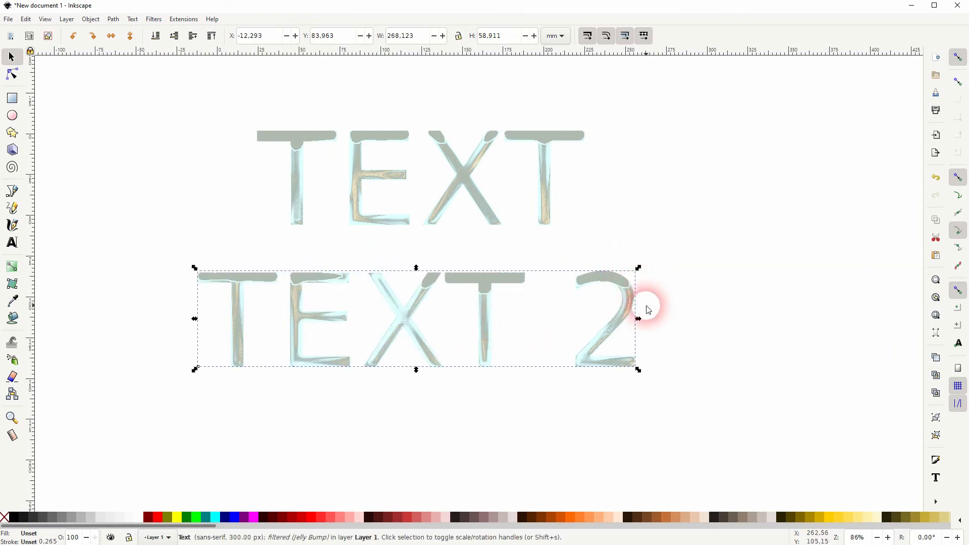